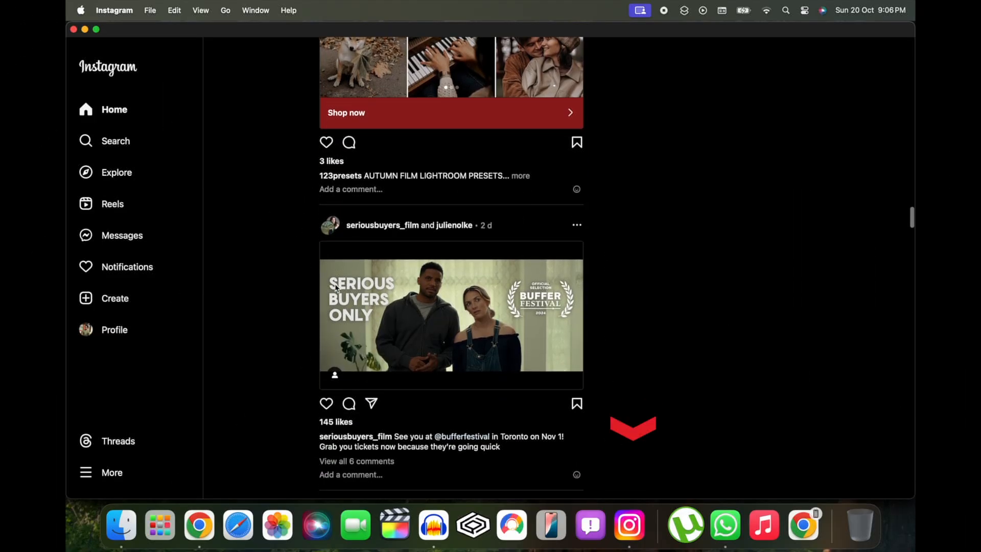
# Launch Safari from the Dock and load instagram.com.
pyautogui.scroll(-3)
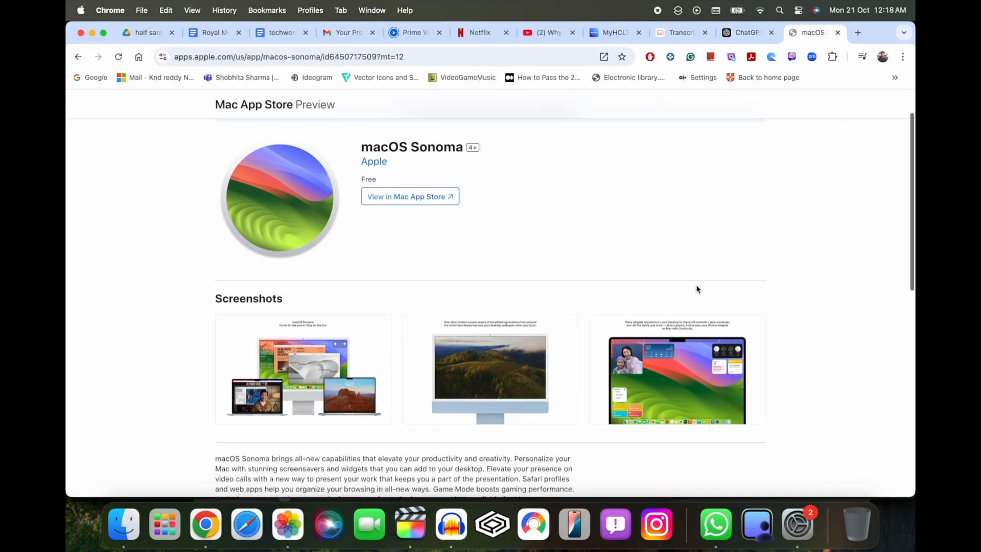
pyautogui.scroll(-3)
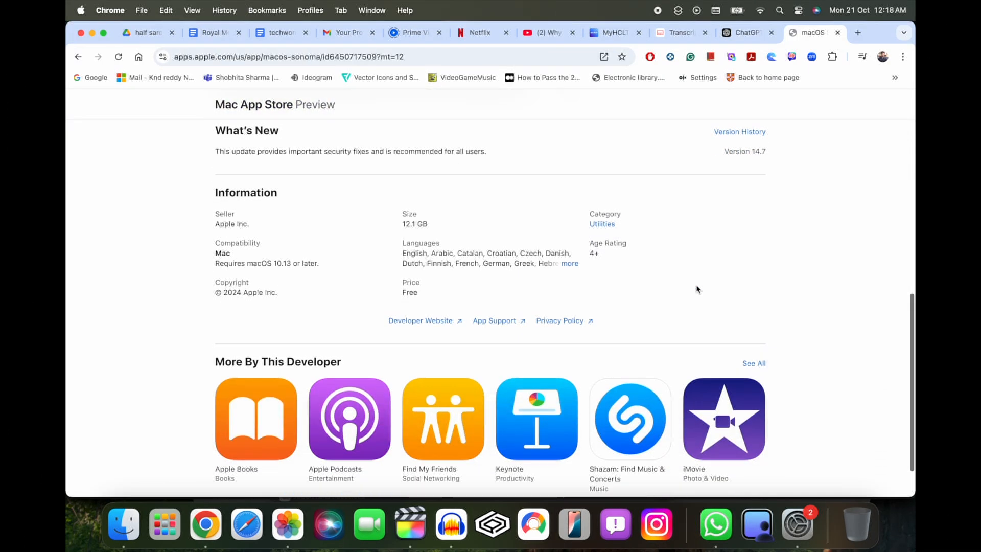
pyautogui.click(246, 524)
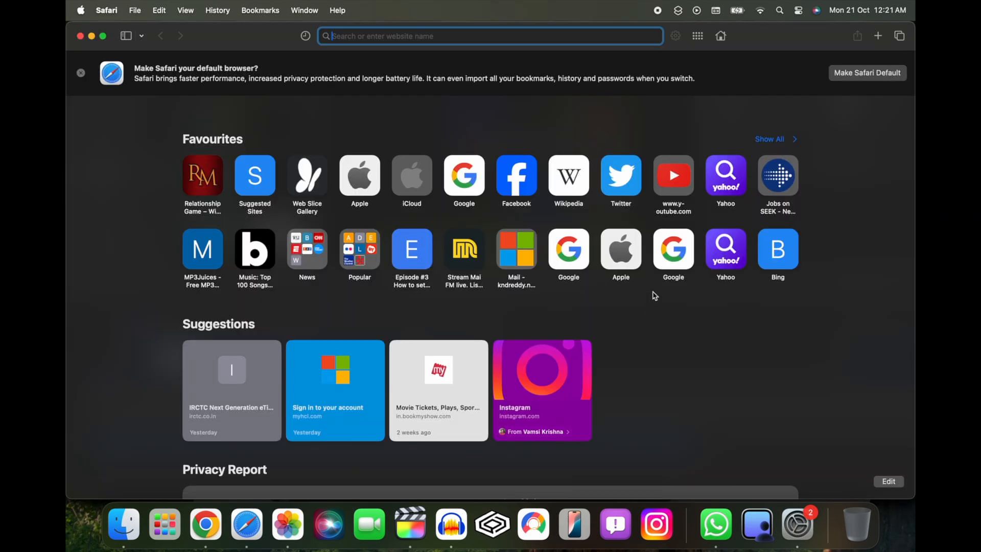
pyautogui.moveTo(814, 121)
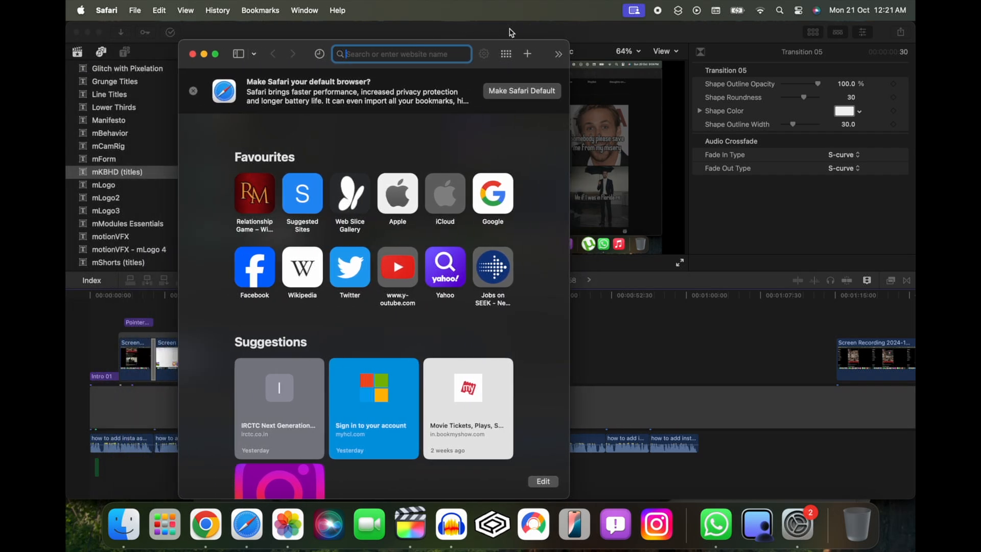
pyautogui.write('instagram.com')
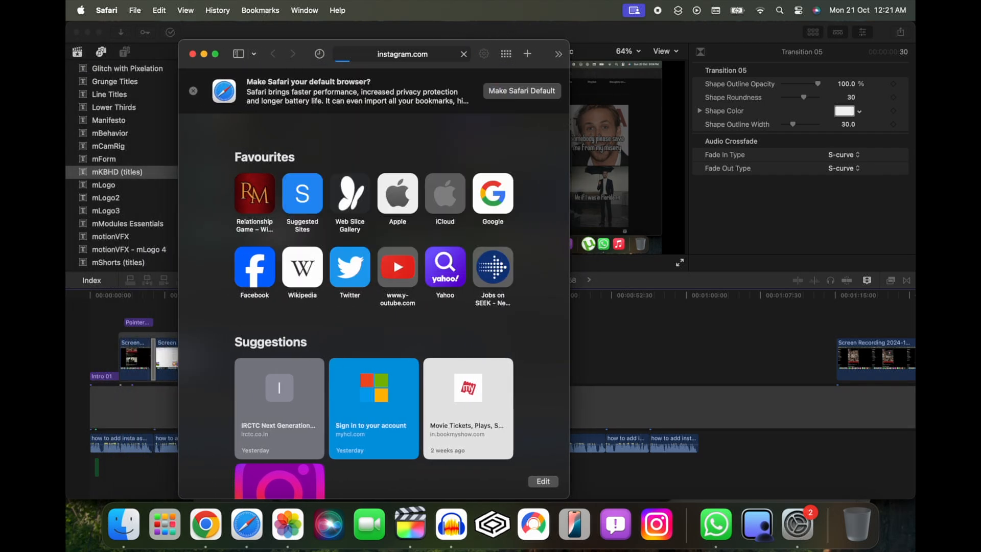
pyautogui.moveTo(451, 169)
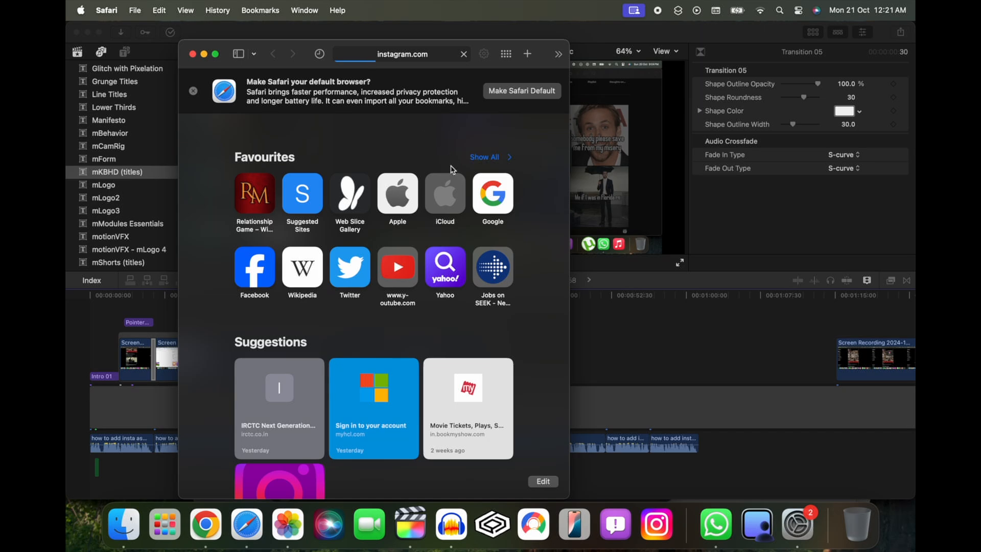
pyautogui.moveTo(554, 181)
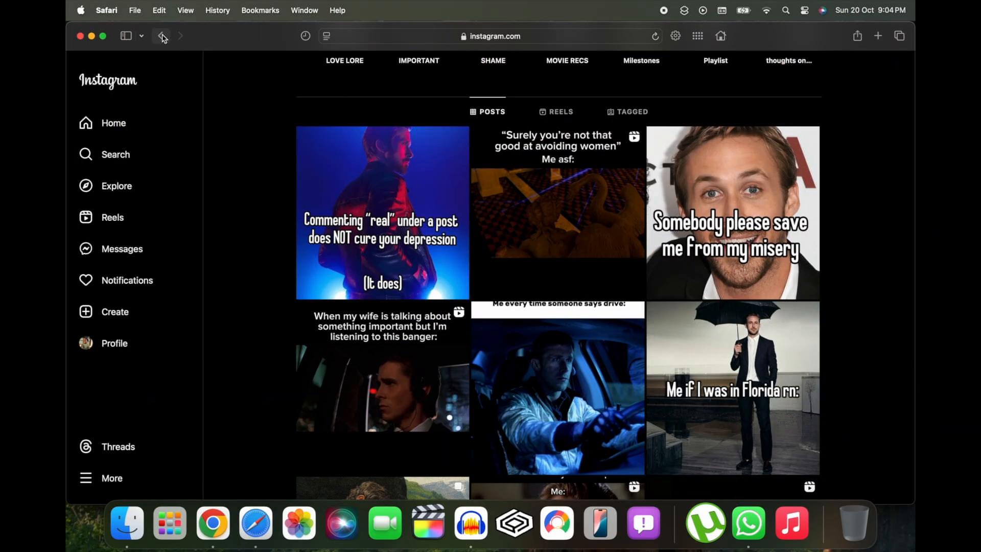
# Add the Instagram site to the Dock via File > Add to Dock….
pyautogui.click(134, 11)
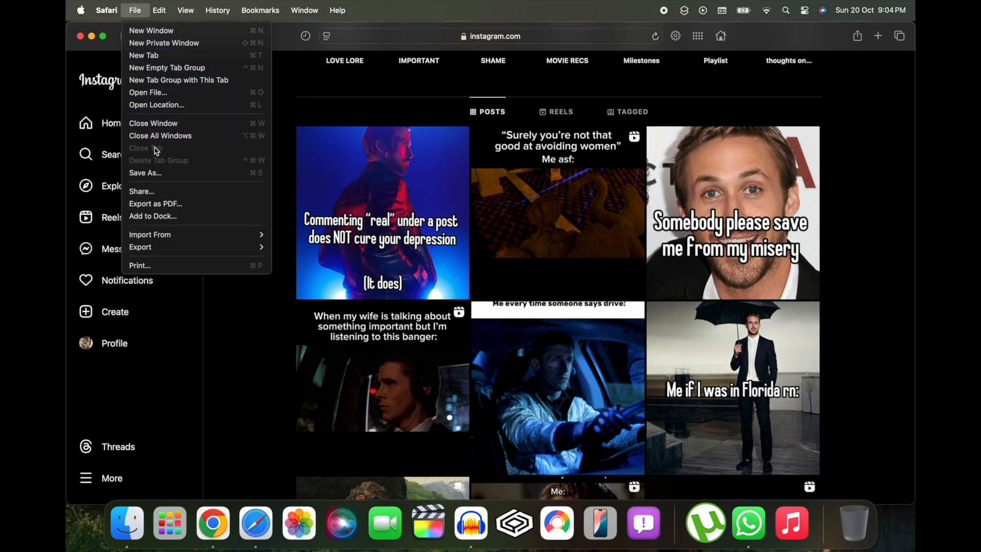
pyautogui.click(152, 217)
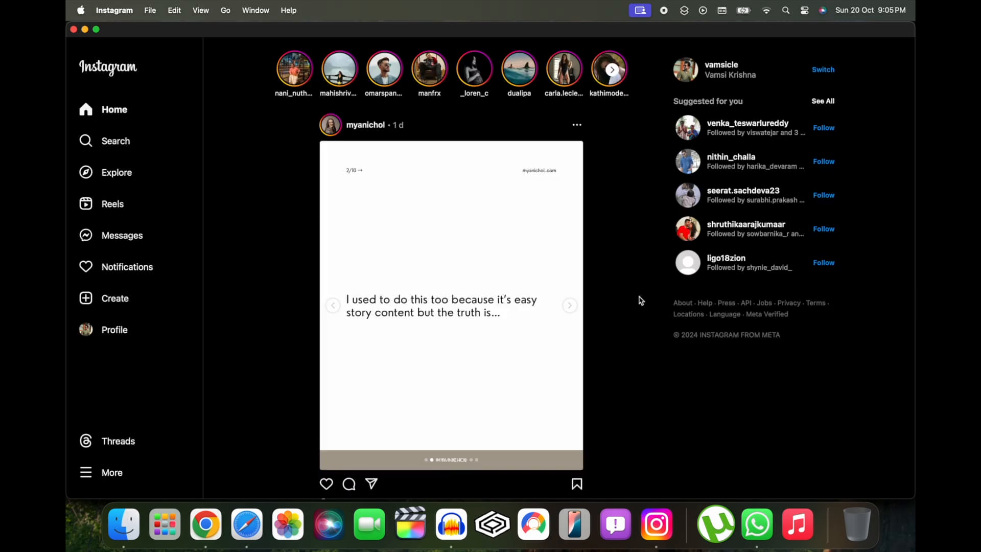
pyautogui.scroll(-3)
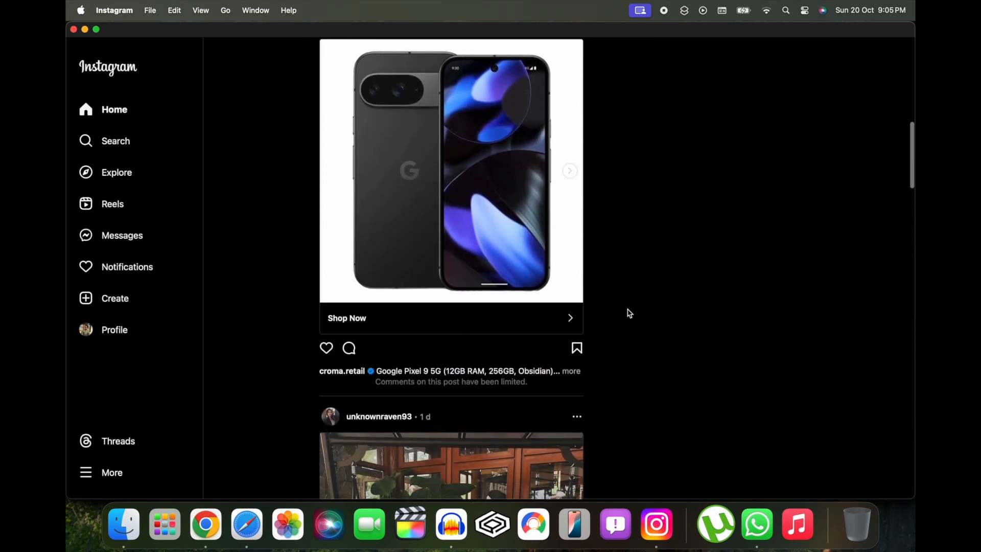
pyautogui.scroll(-3)
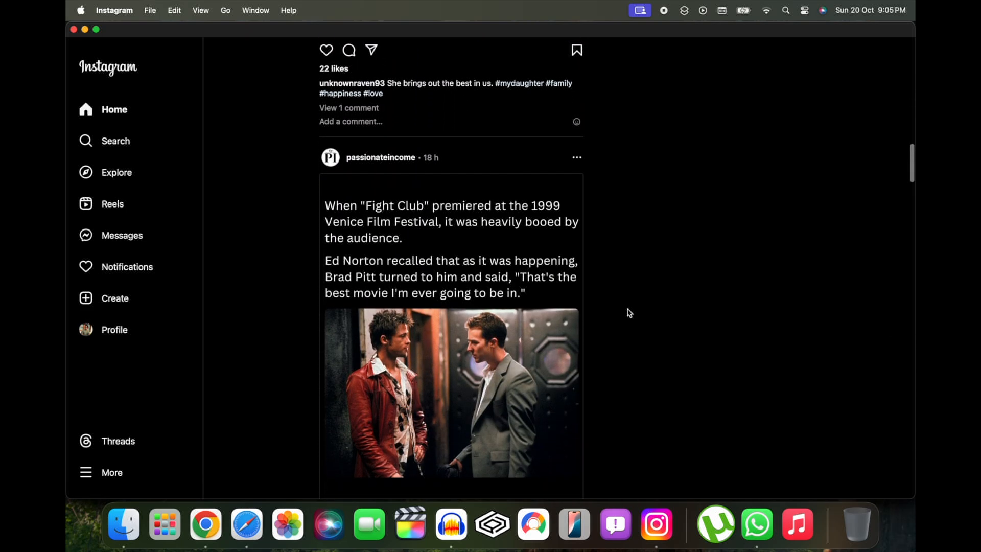
pyautogui.scroll(-3)
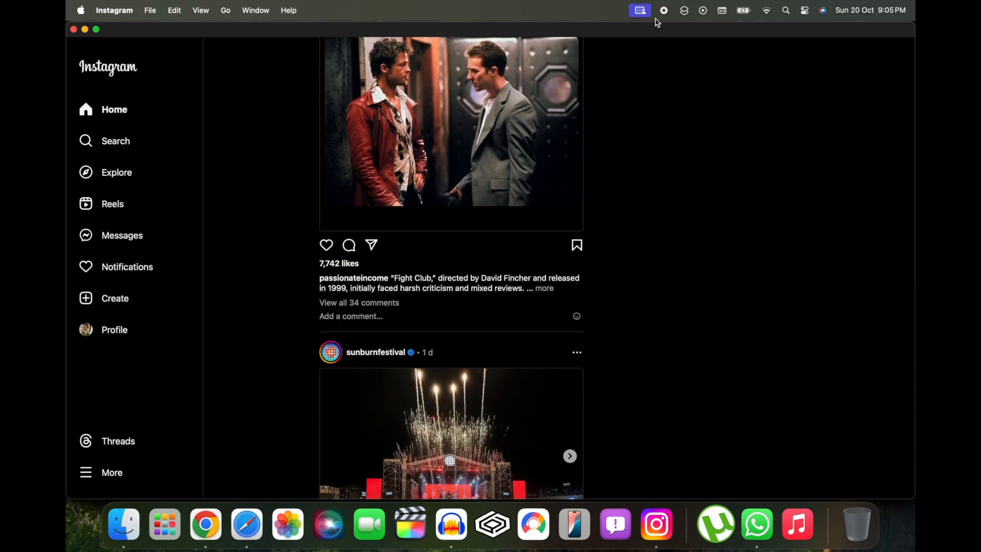